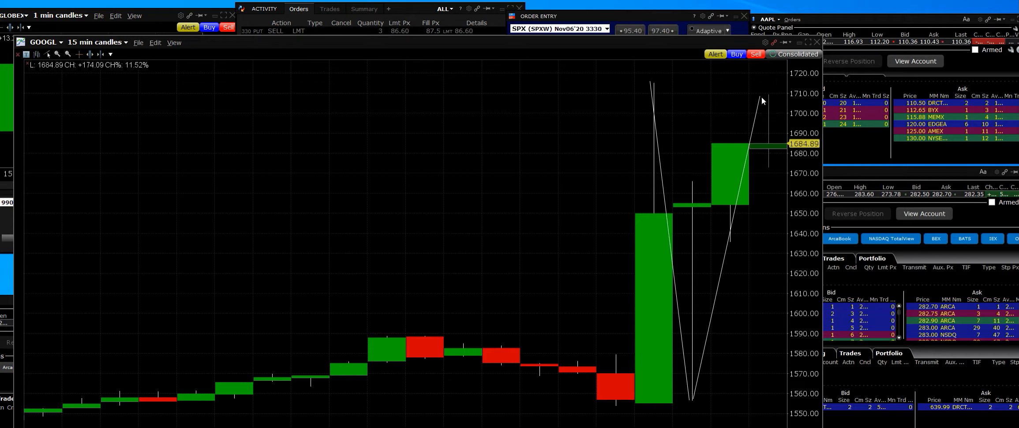
mouse_move(772, 114)
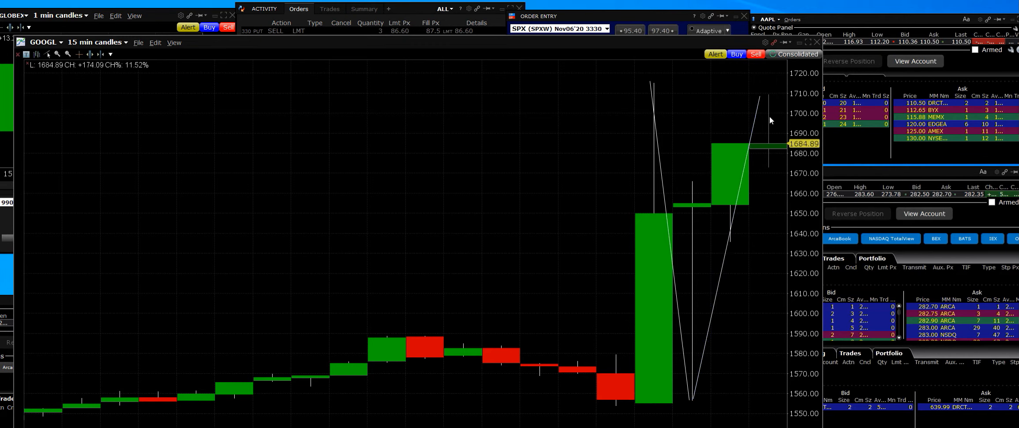
mouse_move(758, 133)
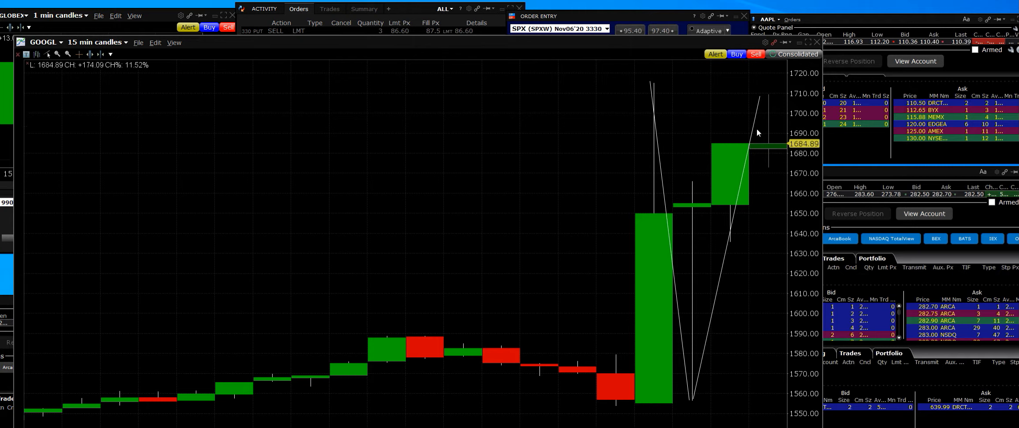